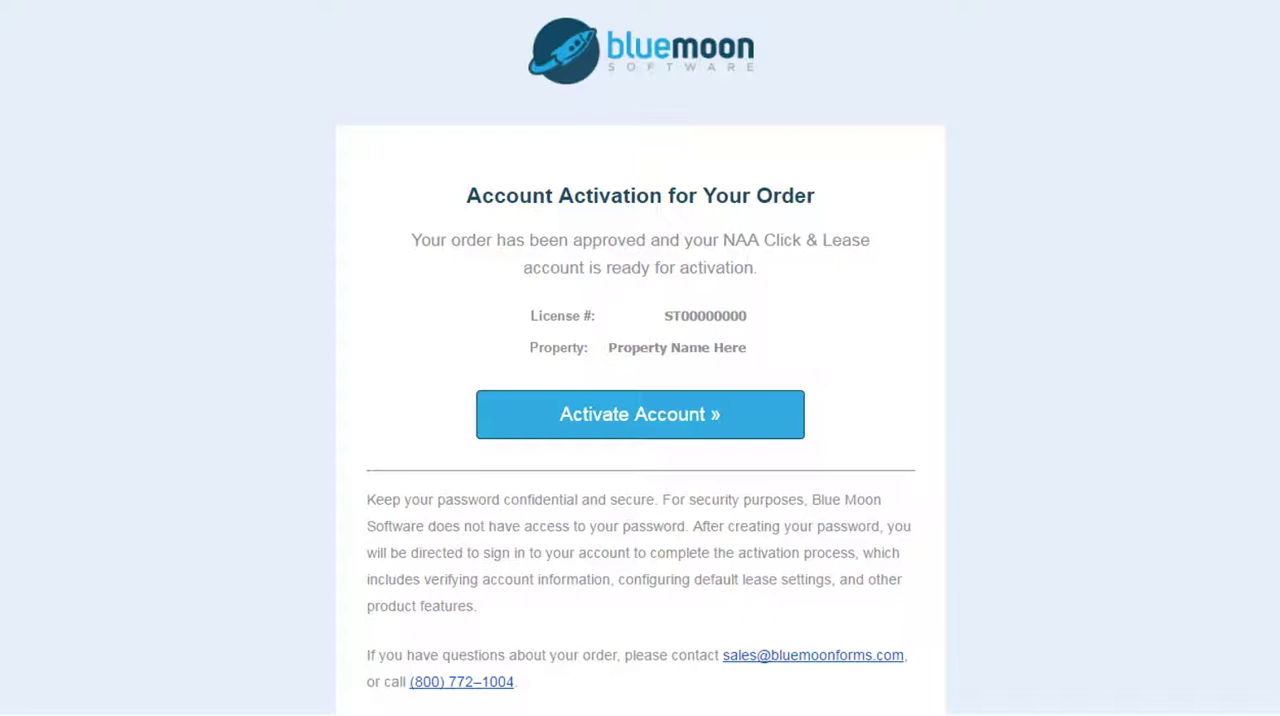
Activate the approved account from the notice to reach the new-user form
{"action": "left_click", "coordinate": [640, 414]}
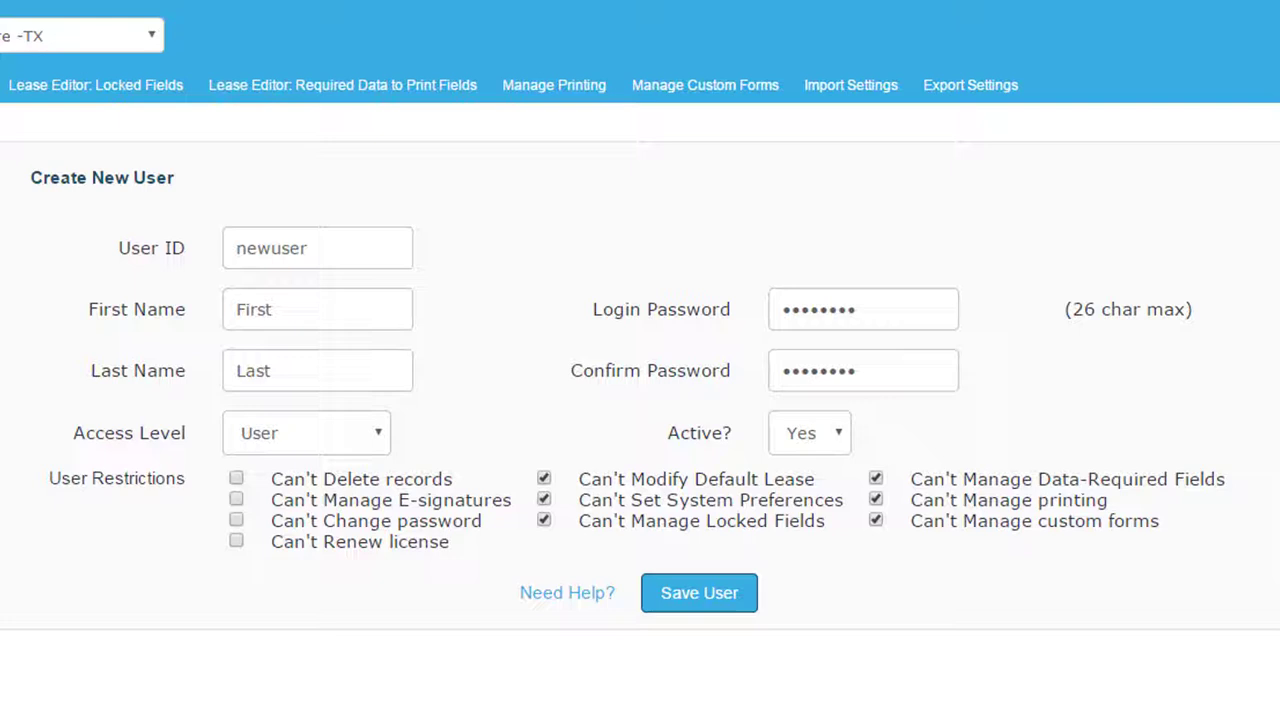
Keep Access Level as plain User and save so newuser joins the user list
{"action": "left_click", "coordinate": [308, 432]}
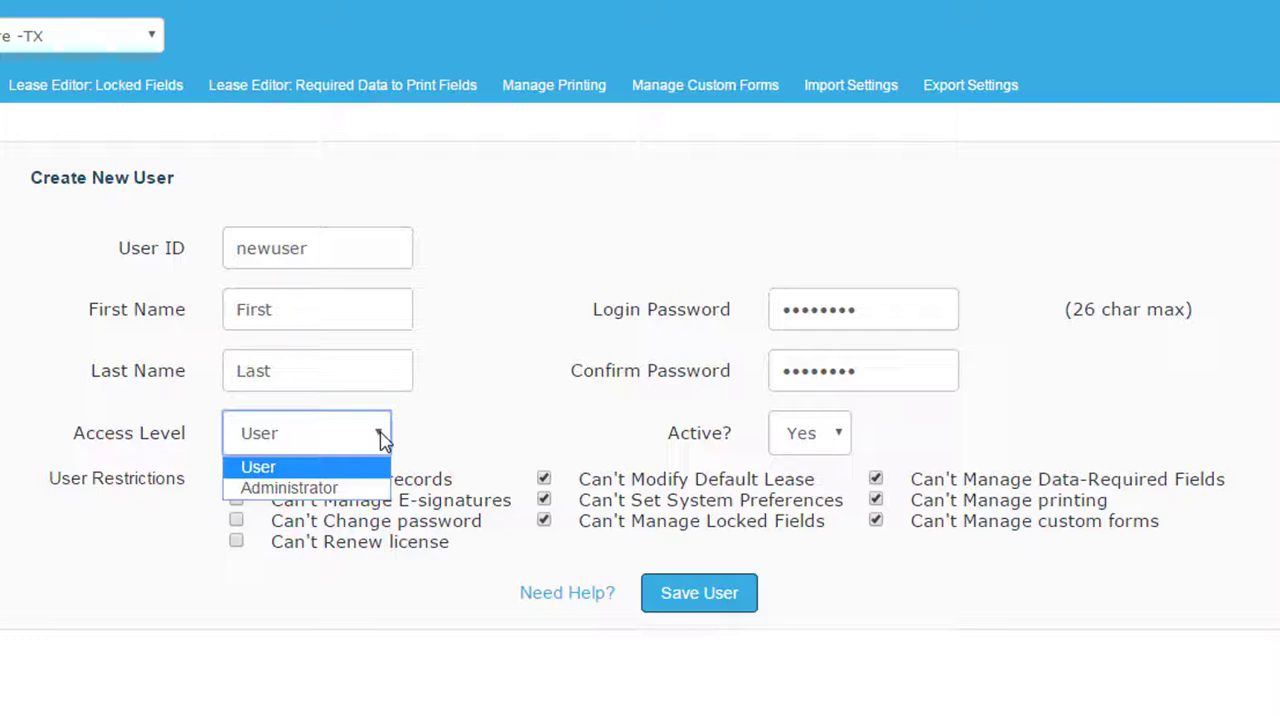
{"action": "mouse_move", "coordinate": [370, 488]}
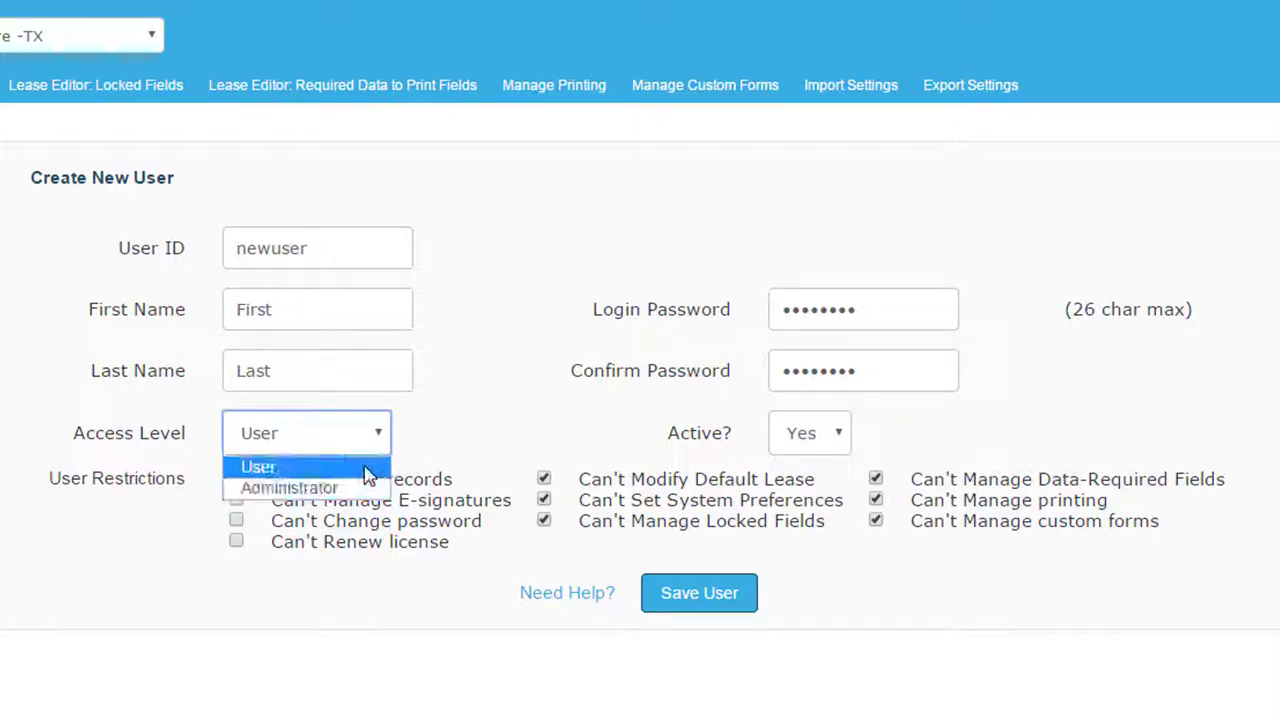
{"action": "left_click", "coordinate": [258, 468]}
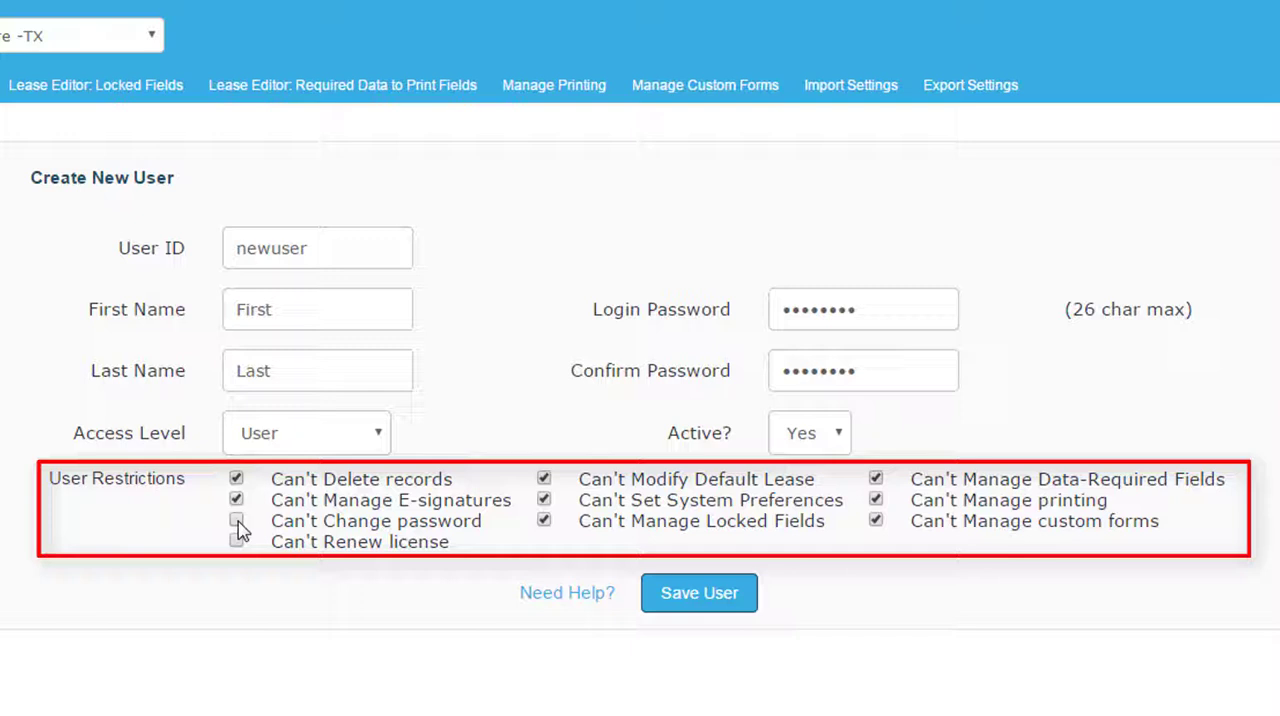
{"action": "left_click", "coordinate": [308, 432]}
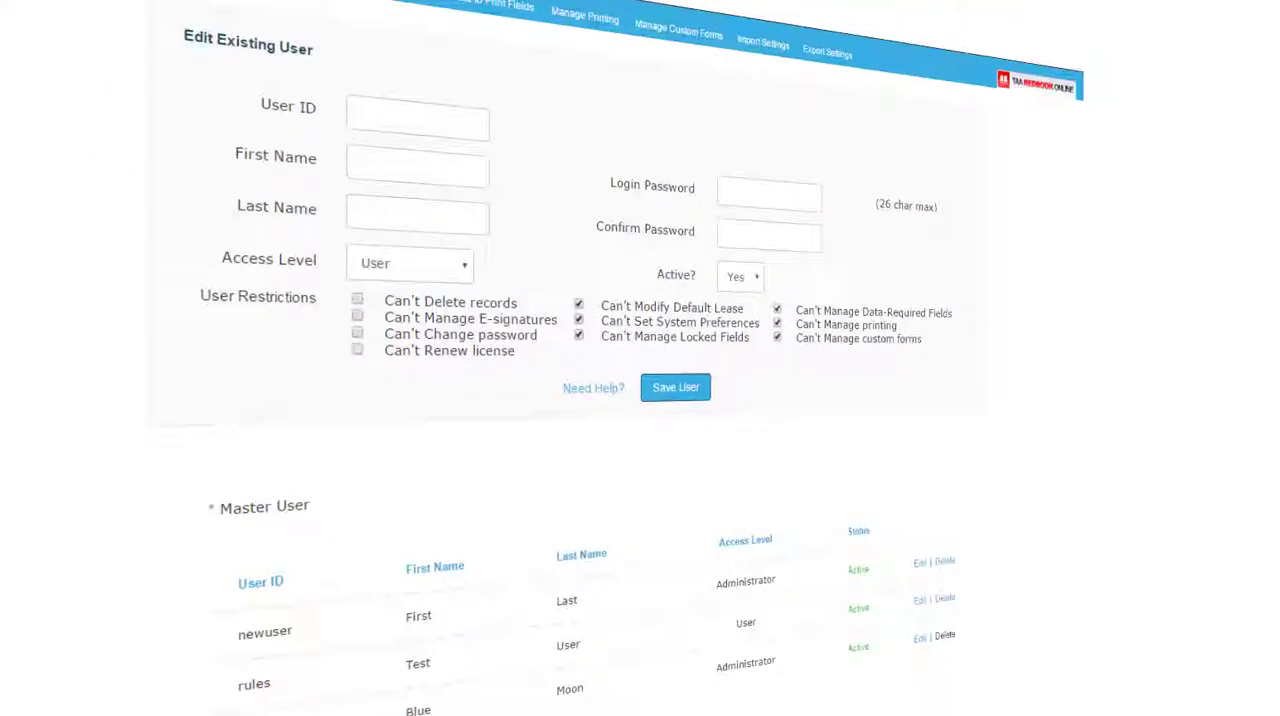
{"action": "scroll", "scroll_direction": "down", "scroll_amount": 3}
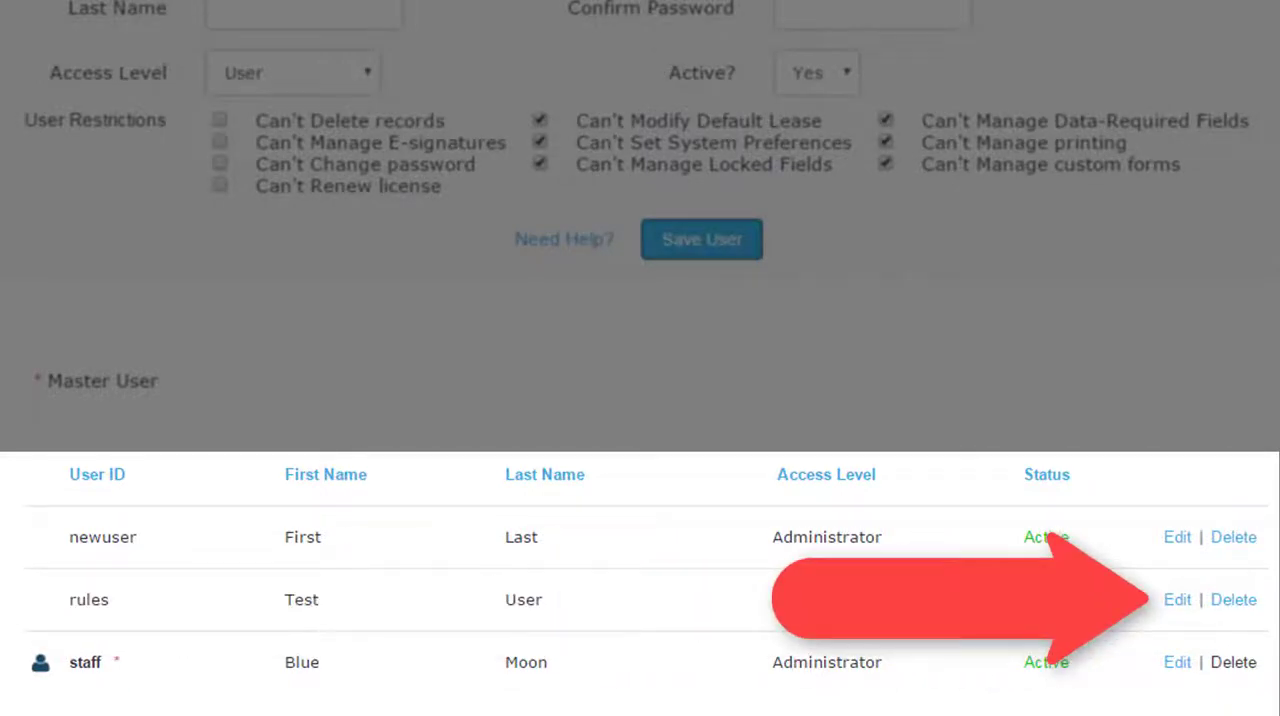
{"action": "left_click", "coordinate": [1176, 600]}
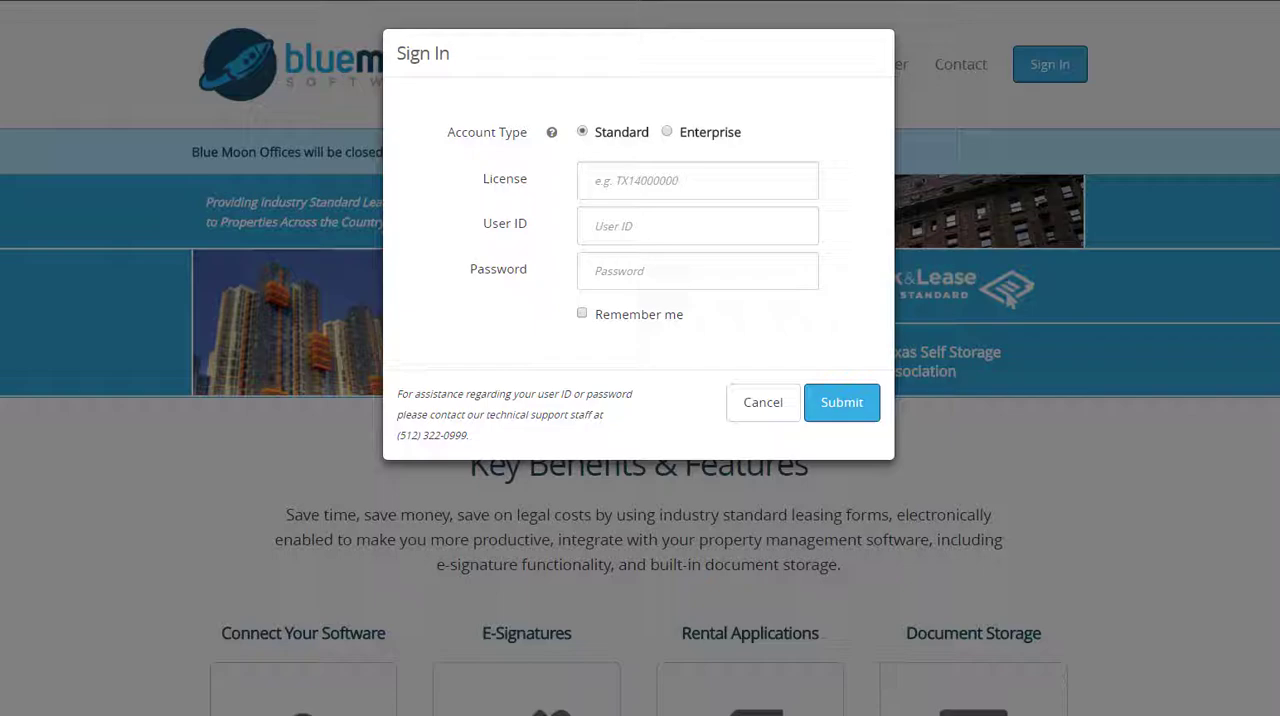
{"action": "left_click", "coordinate": [840, 402]}
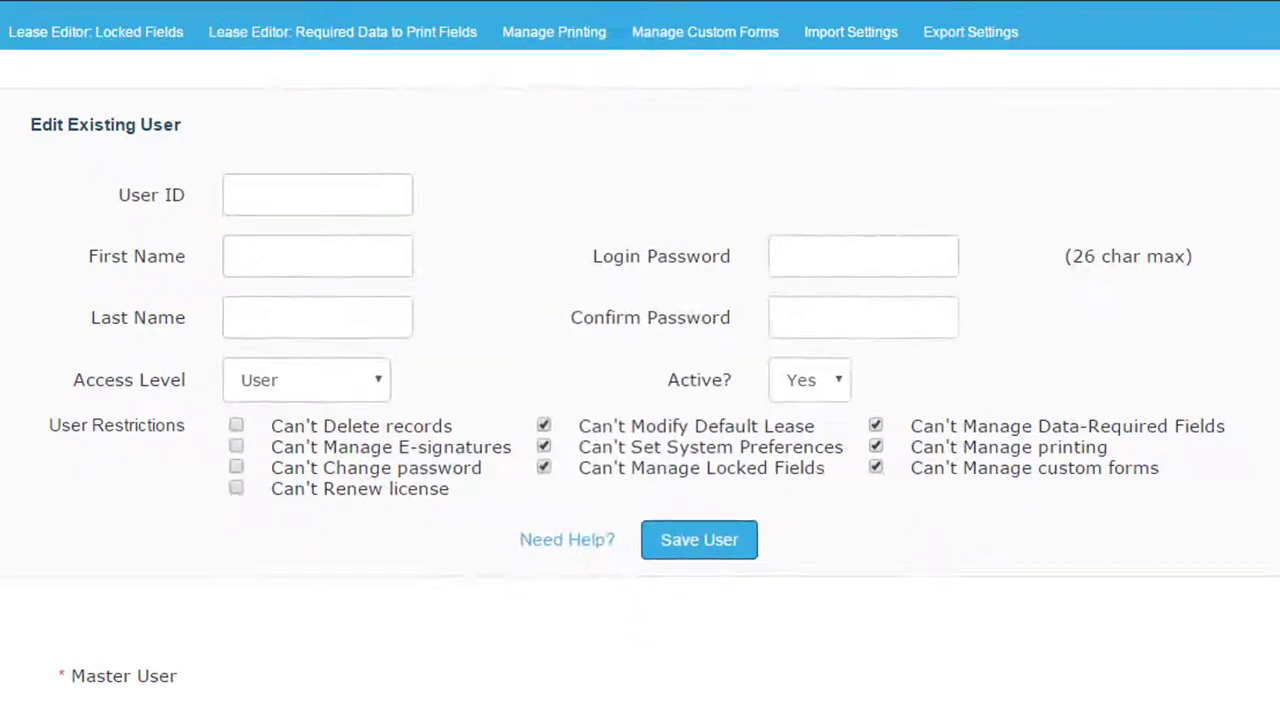